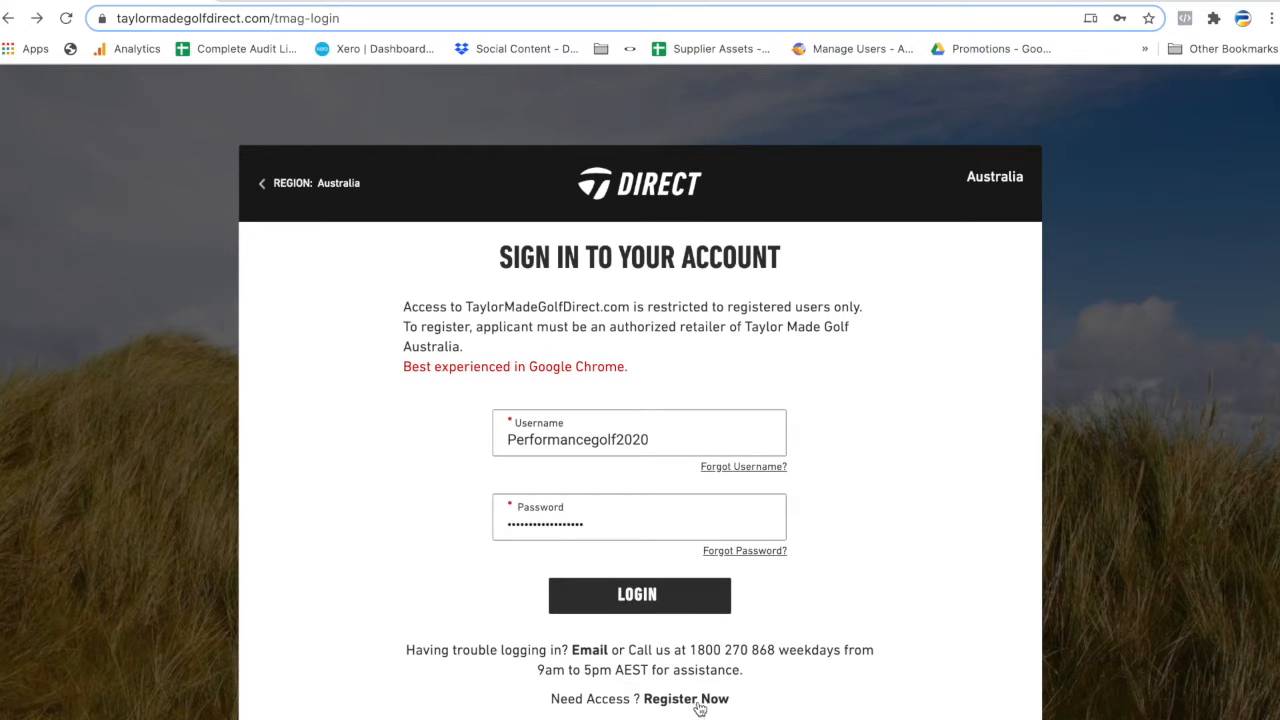
# Open the new-account registration form and scroll through its required fields to Register.
pyautogui.click(691, 699)
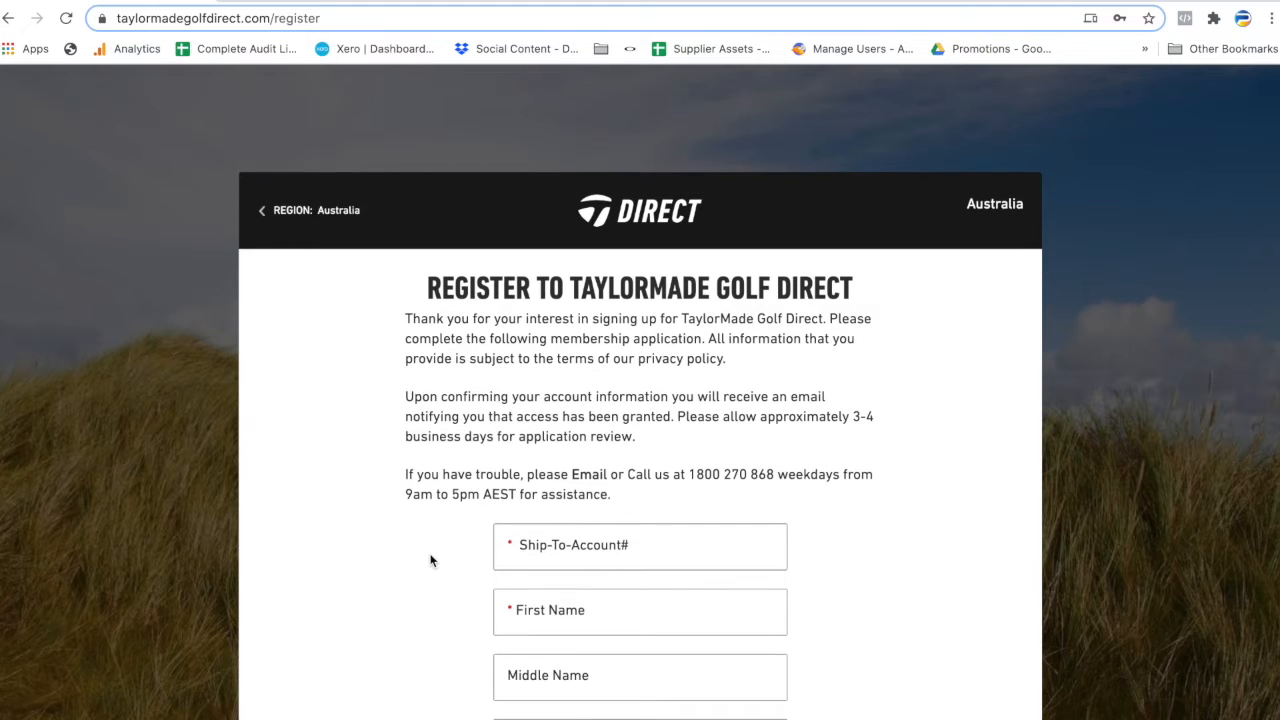
pyautogui.scroll(-3)
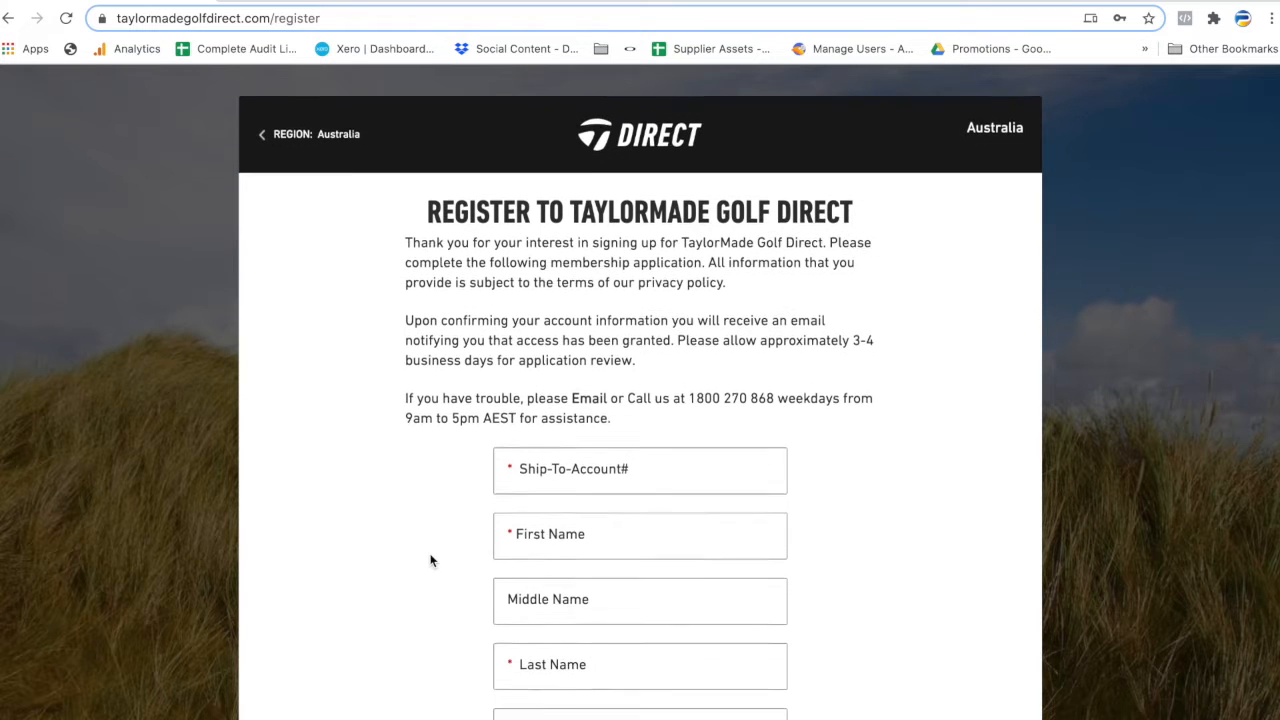
pyautogui.scroll(-3)
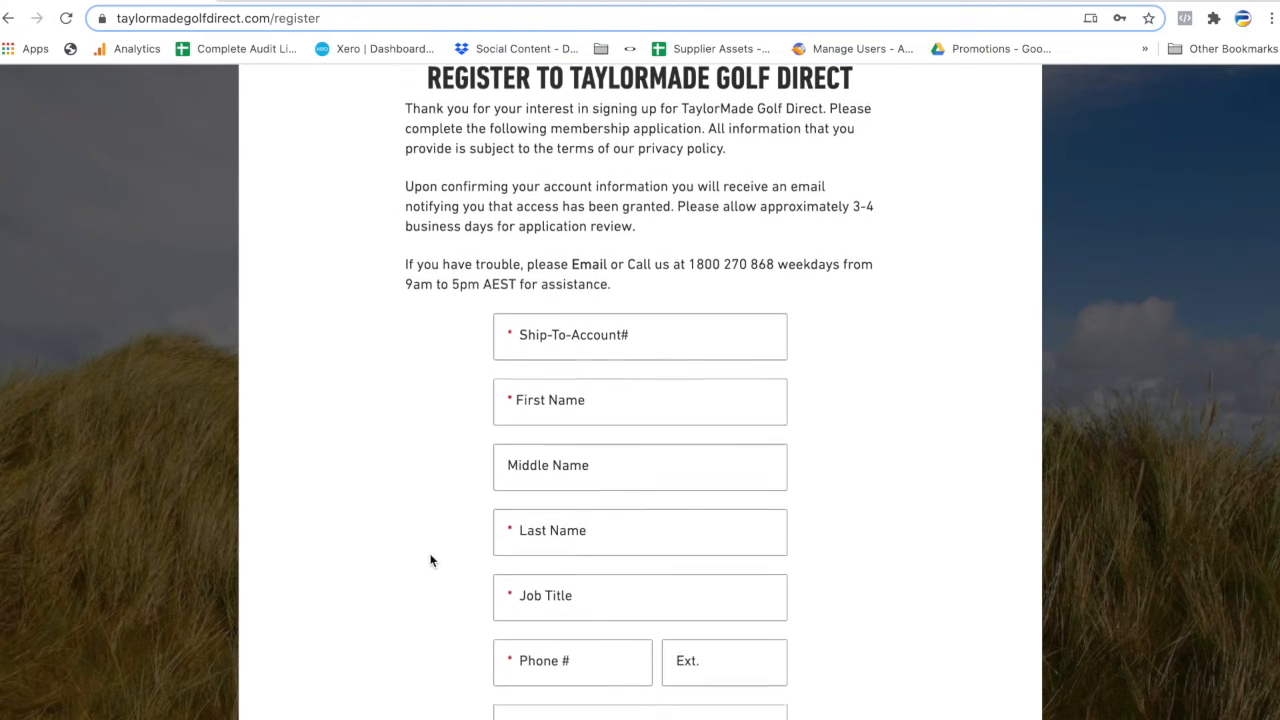
pyautogui.scroll(-3)
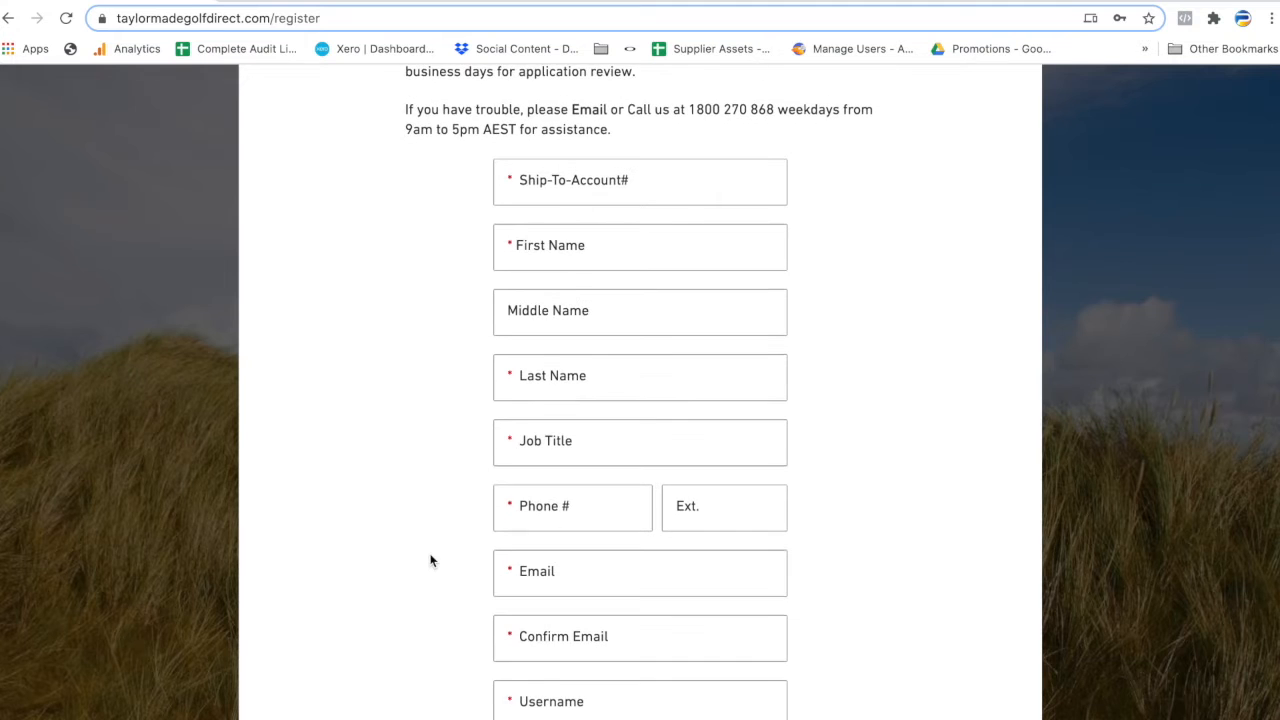
pyautogui.scroll(-3)
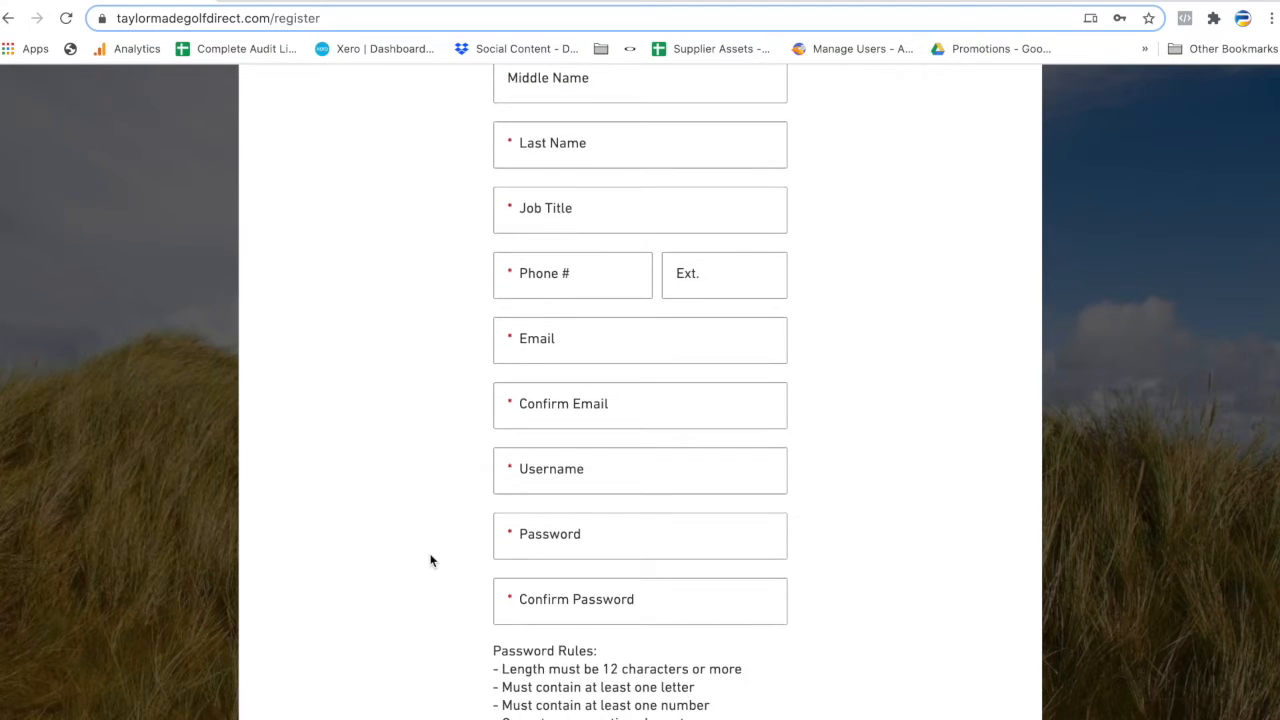
pyautogui.scroll(-3)
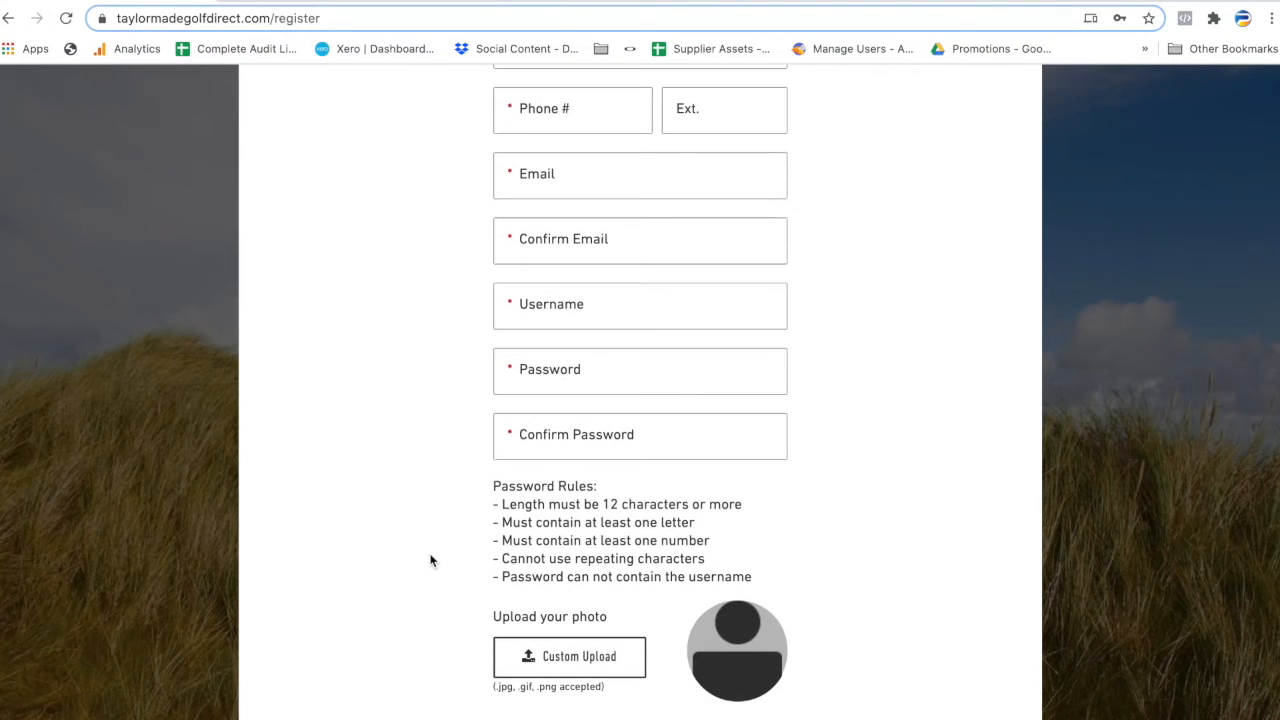
pyautogui.scroll(-3)
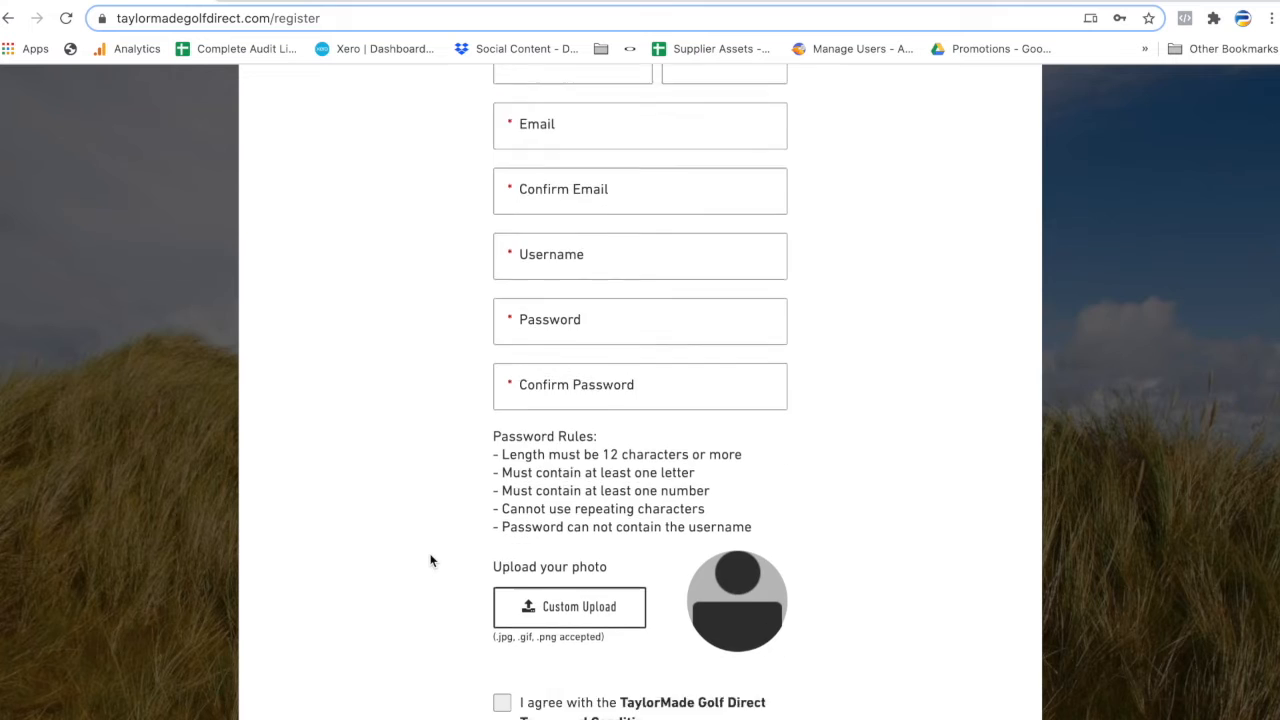
pyautogui.scroll(-3)
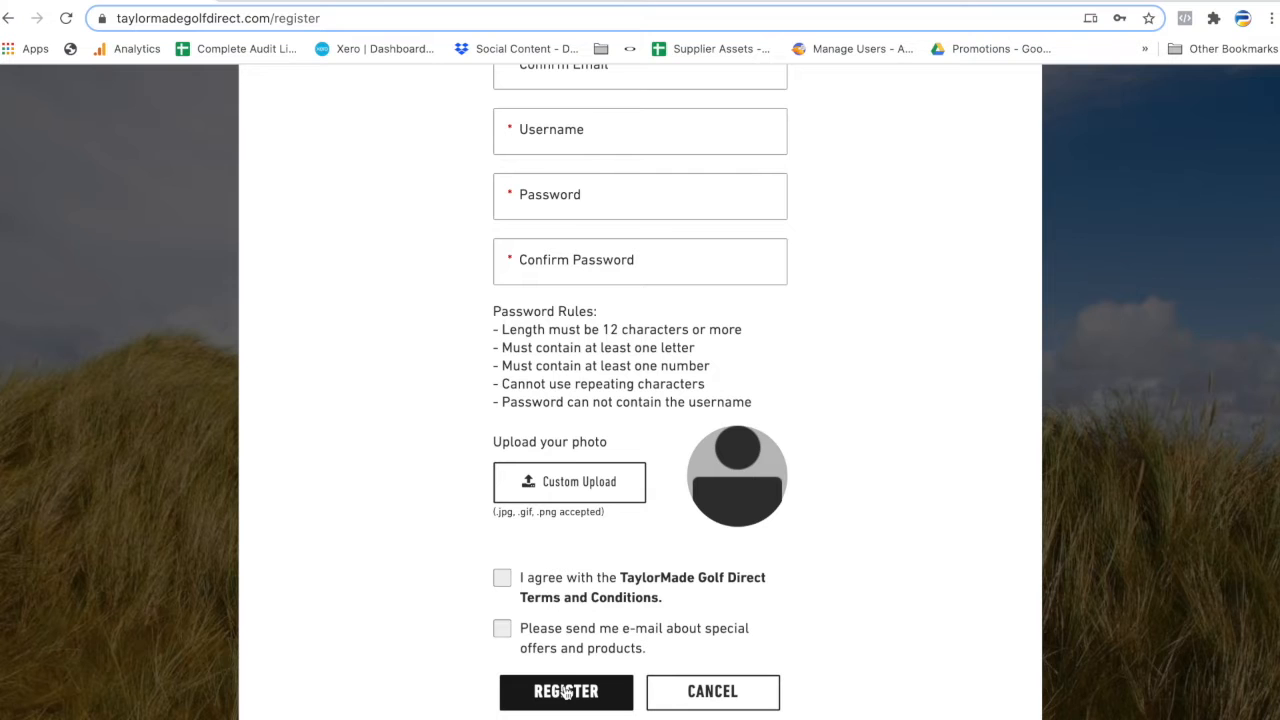
pyautogui.scroll(3)
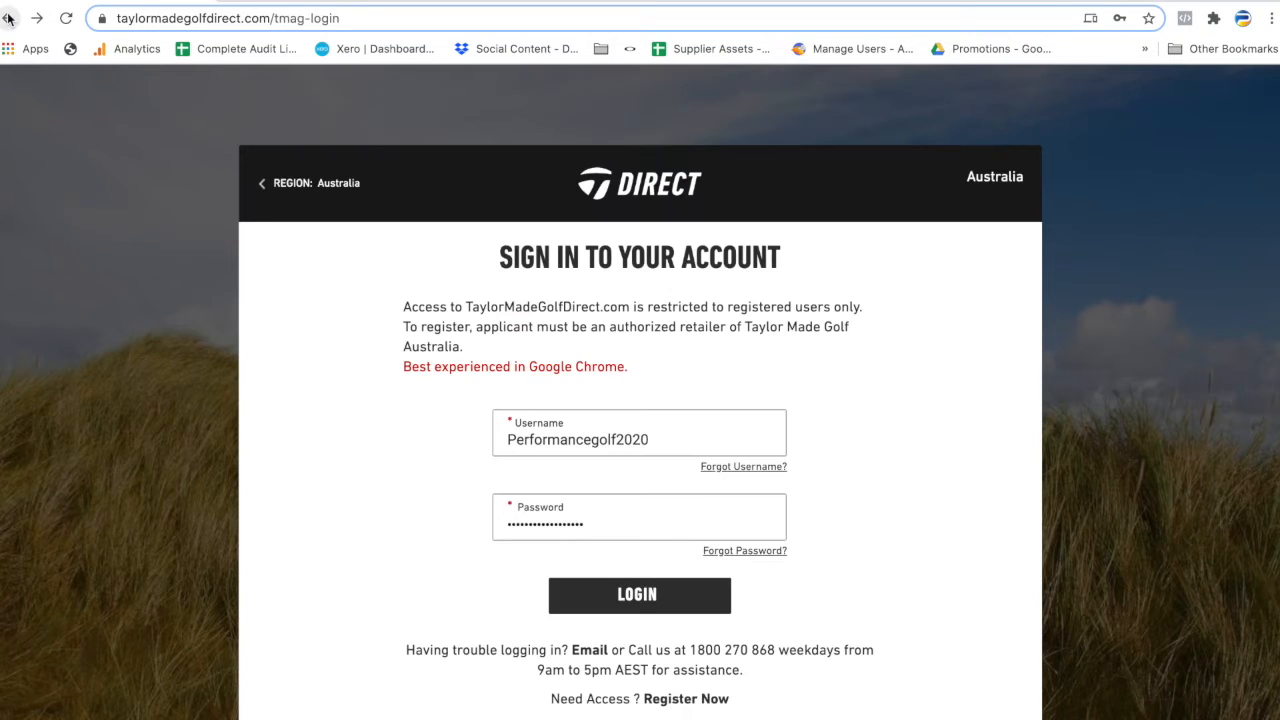
pyautogui.moveTo(639, 597)
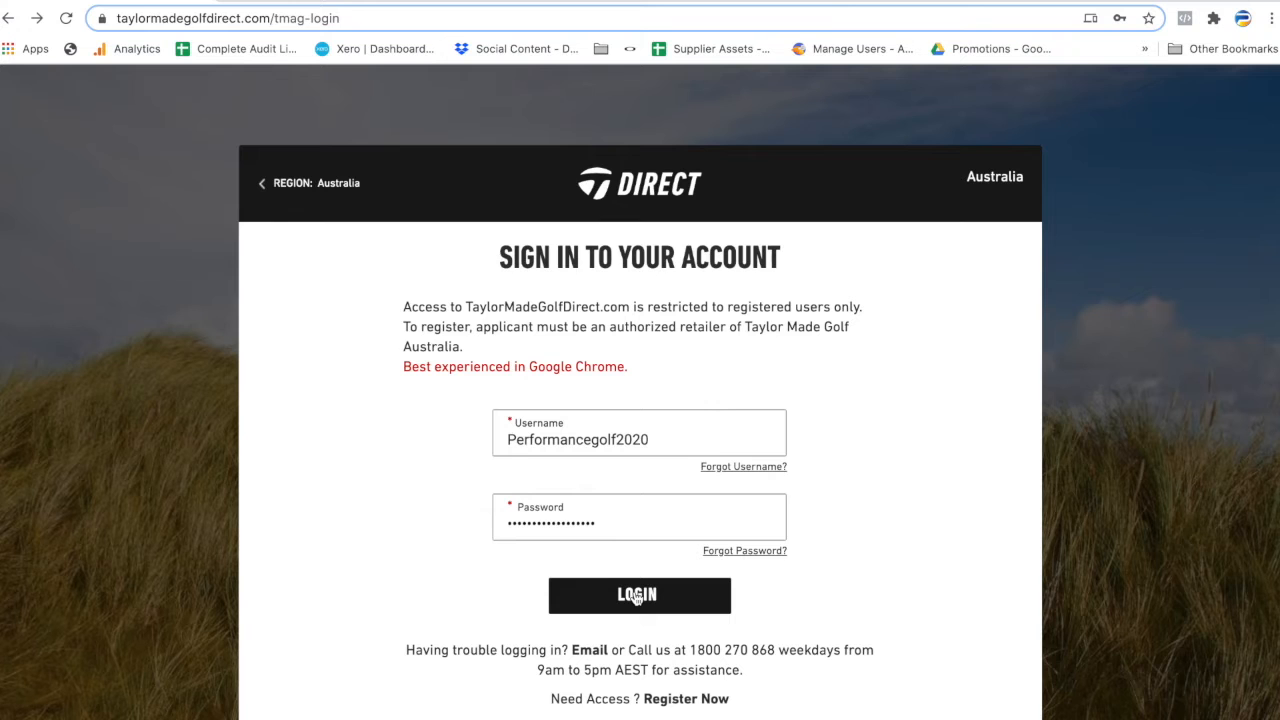
# Log in to the dealer account with the saved username and password.
pyautogui.click(639, 596)
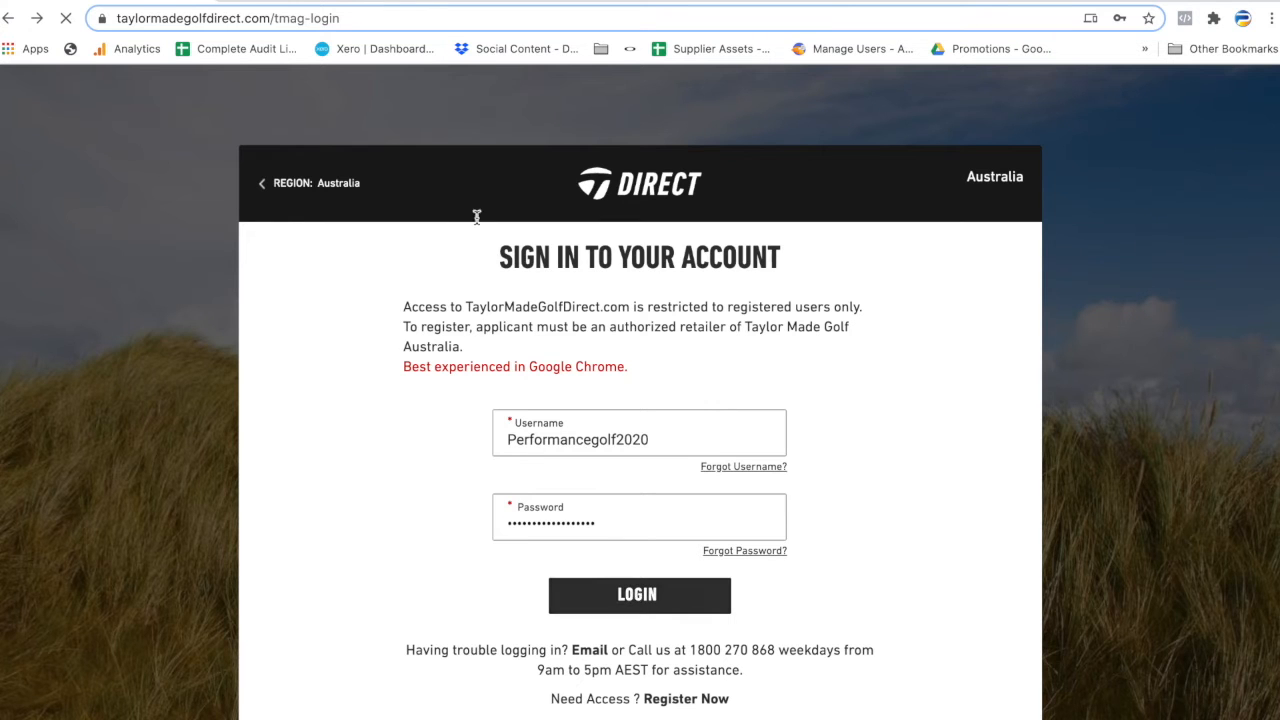
pyautogui.click(639, 595)
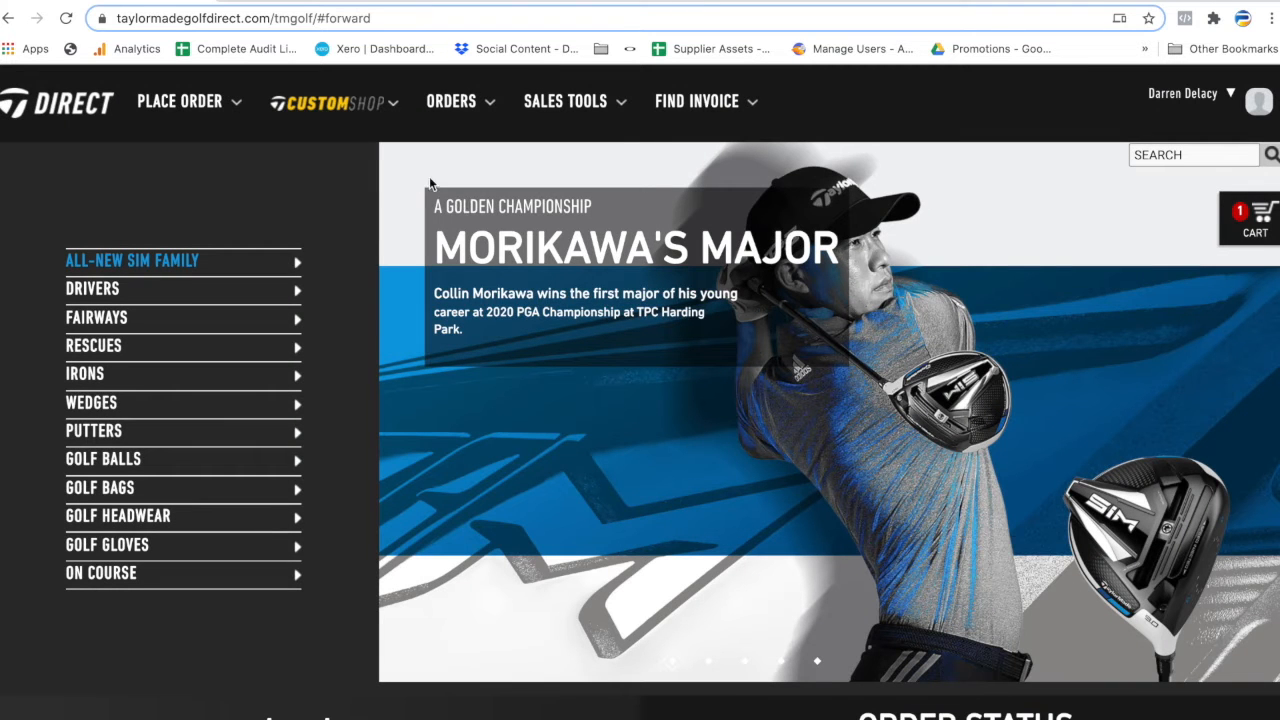
# Open SIM Max Driver Fujikura Ventus Red from Place Order > Drivers and start customizing it.
pyautogui.click(190, 101)
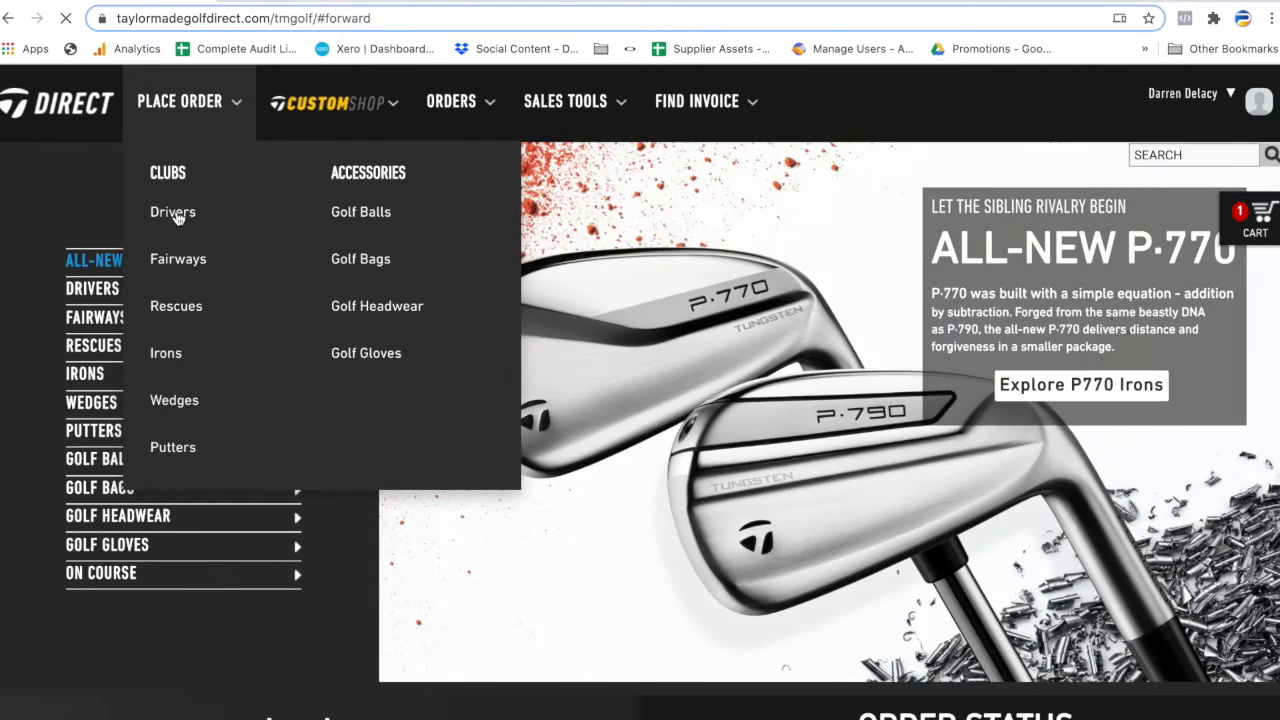
pyautogui.click(172, 211)
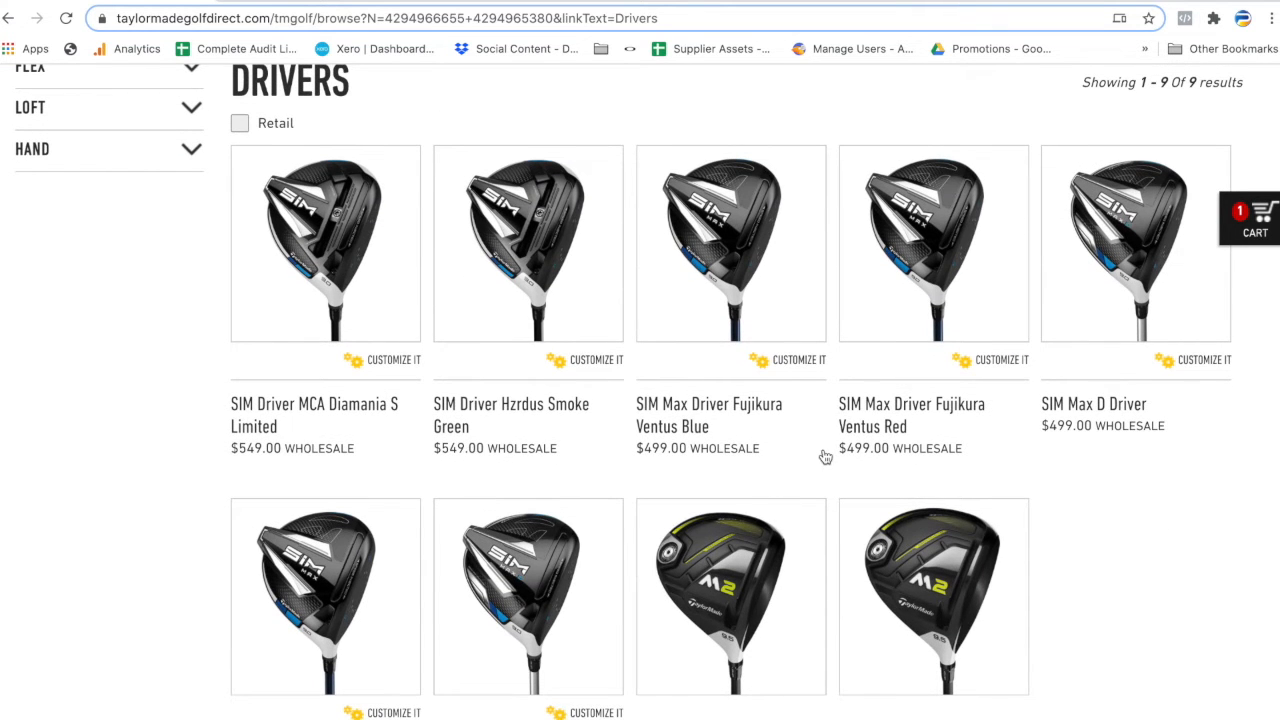
pyautogui.moveTo(903, 290)
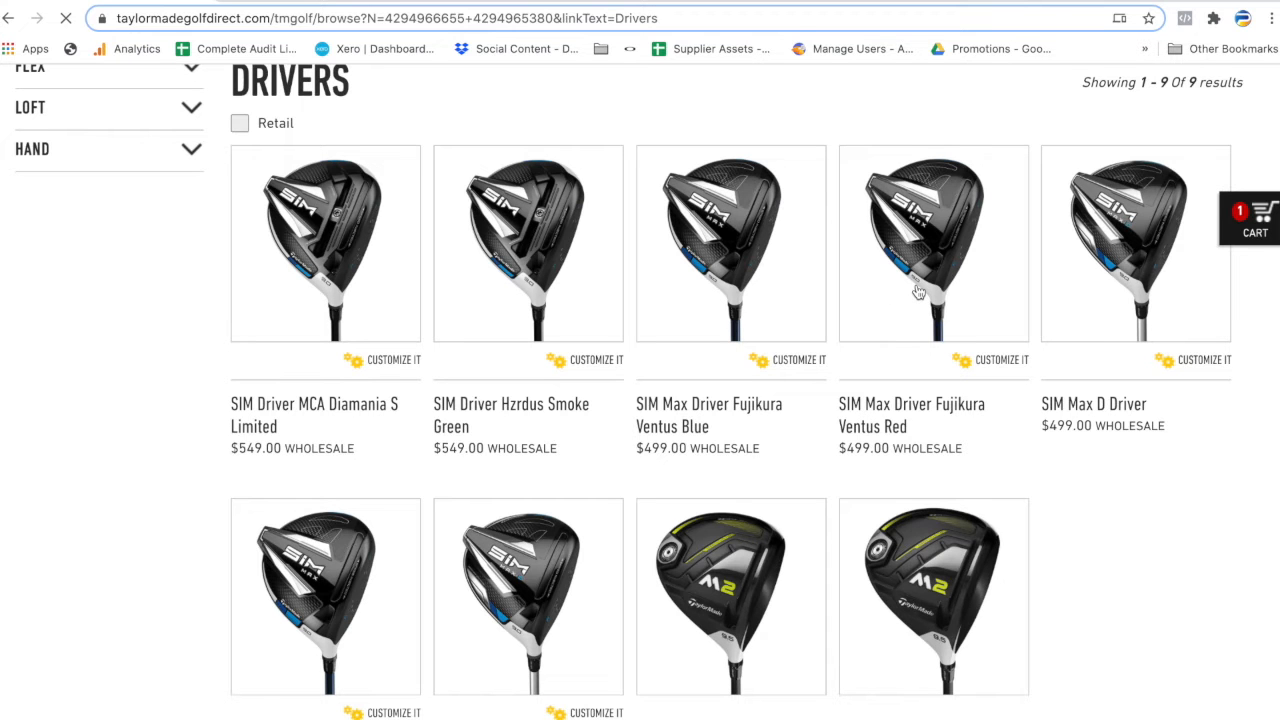
pyautogui.click(932, 243)
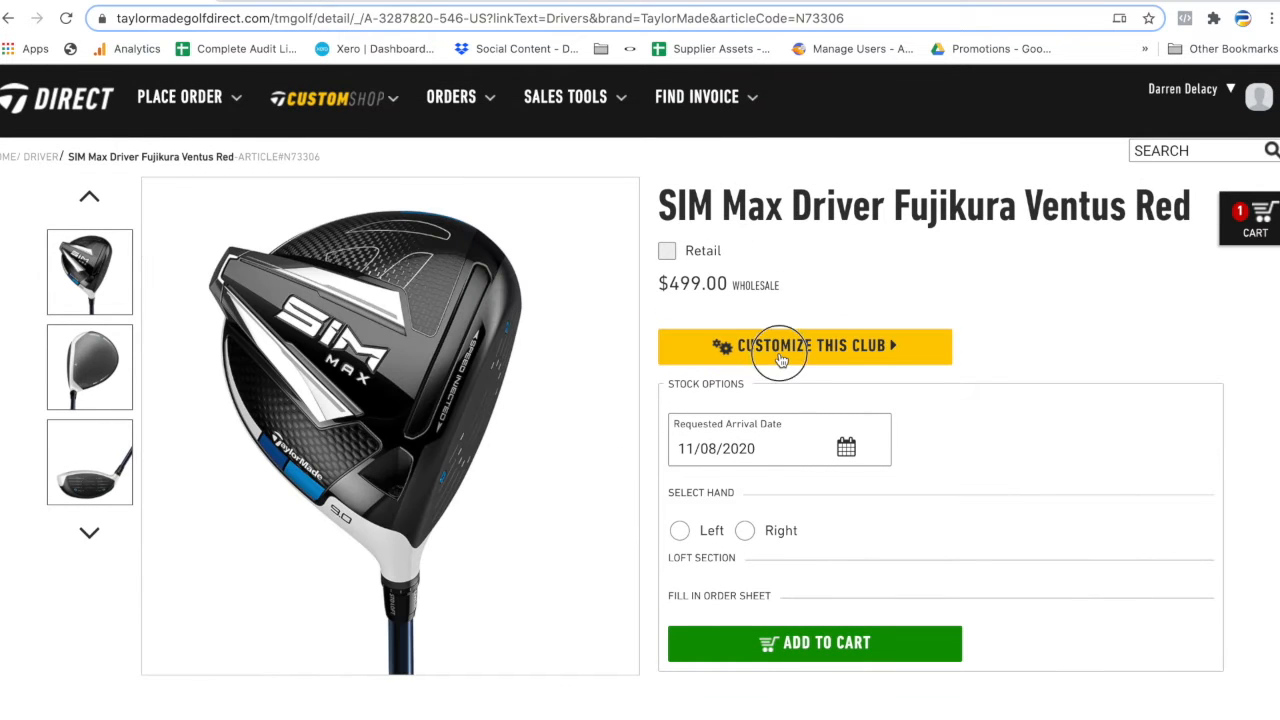
pyautogui.click(783, 345)
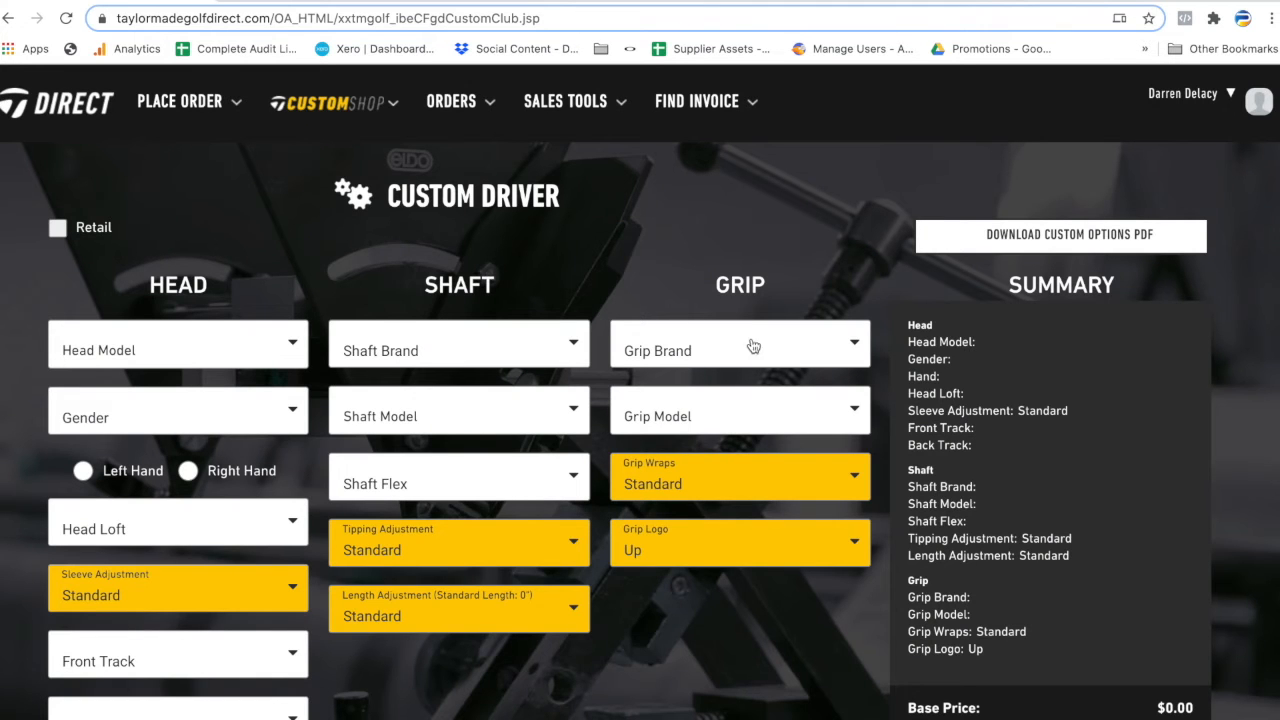
# Choose the SIM MAX head with 10.5 loft and -0.75 sleeve adjustment.
pyautogui.click(177, 349)
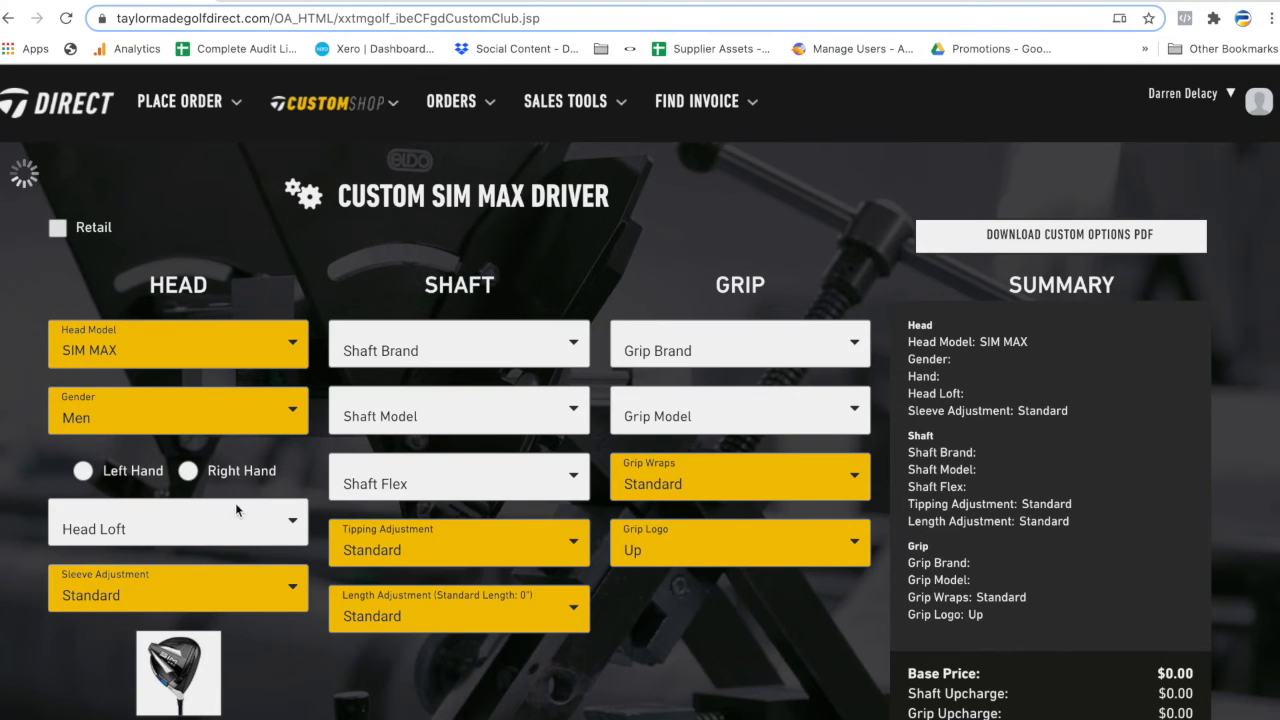
pyautogui.click(178, 523)
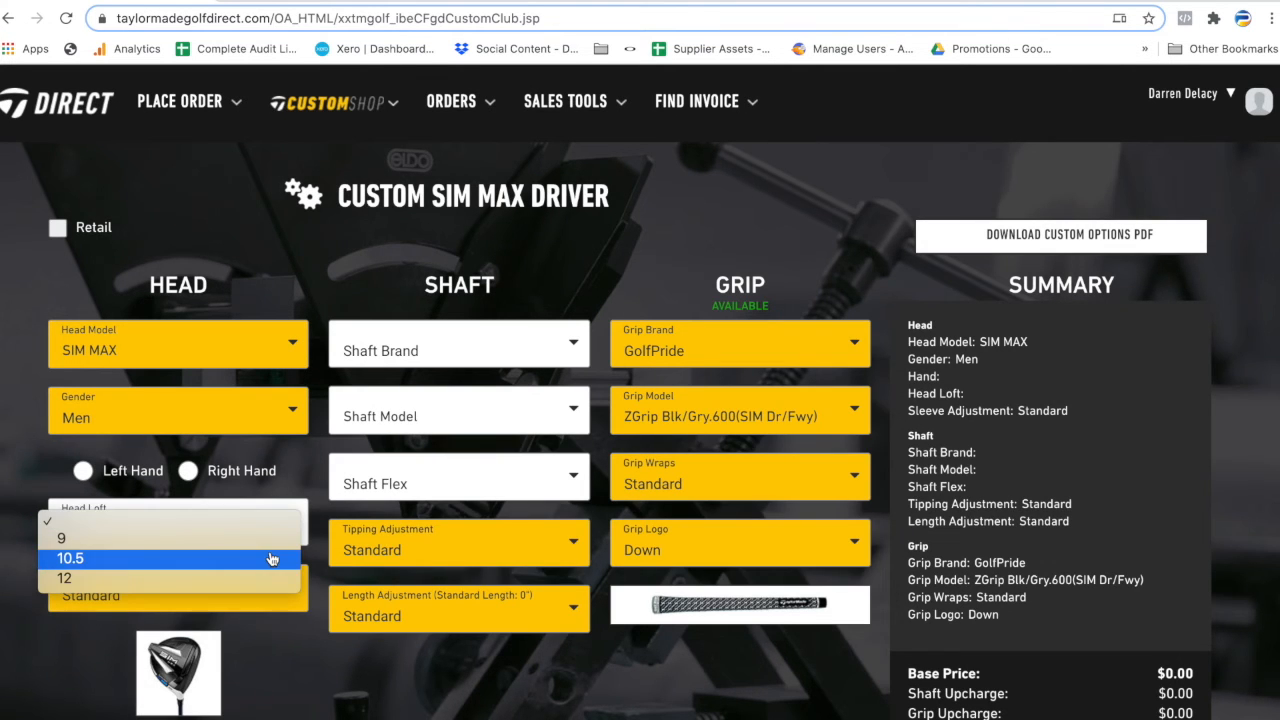
pyautogui.click(90, 557)
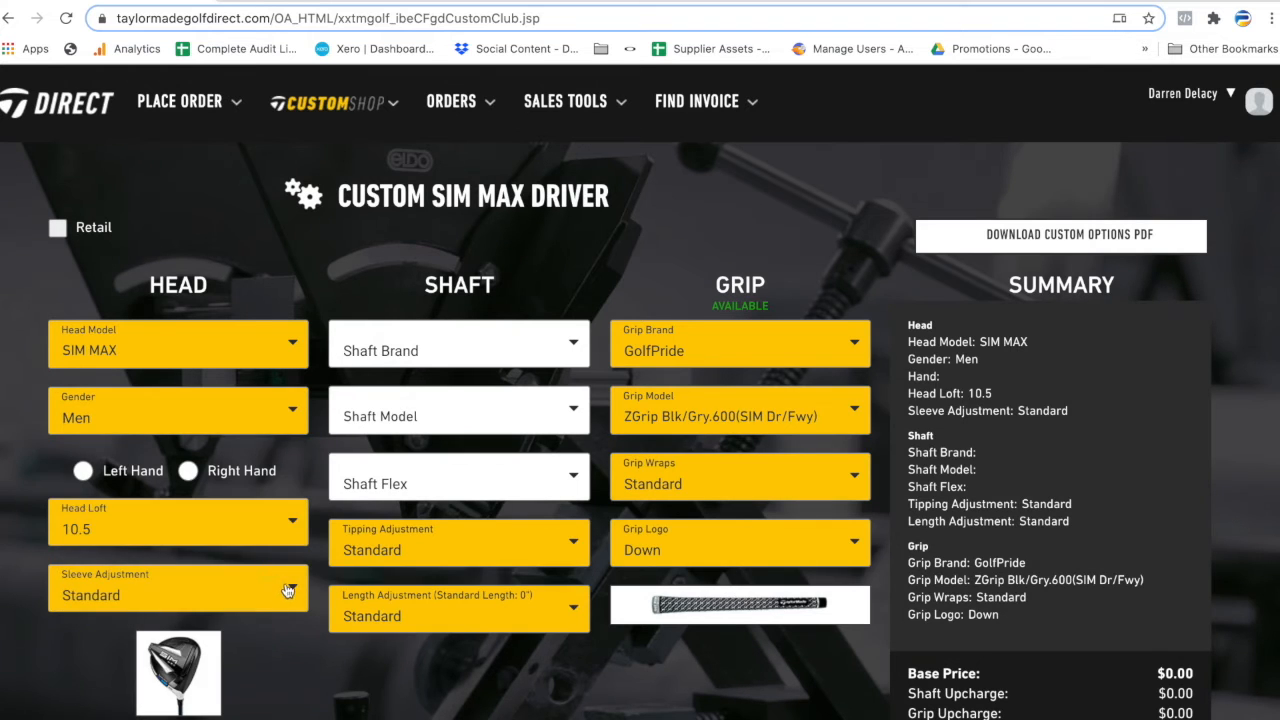
pyautogui.click(178, 595)
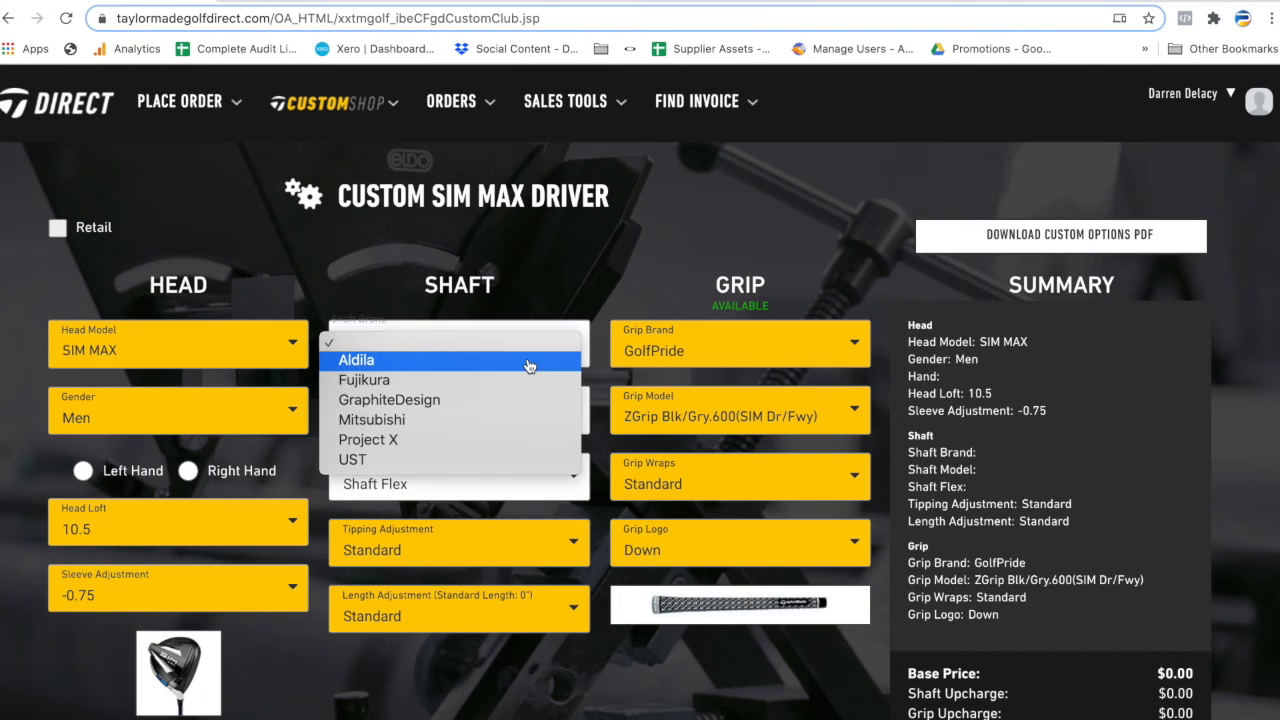
# Choose Fujikura as the shaft brand and view its Ventus shaft models.
pyautogui.click(364, 379)
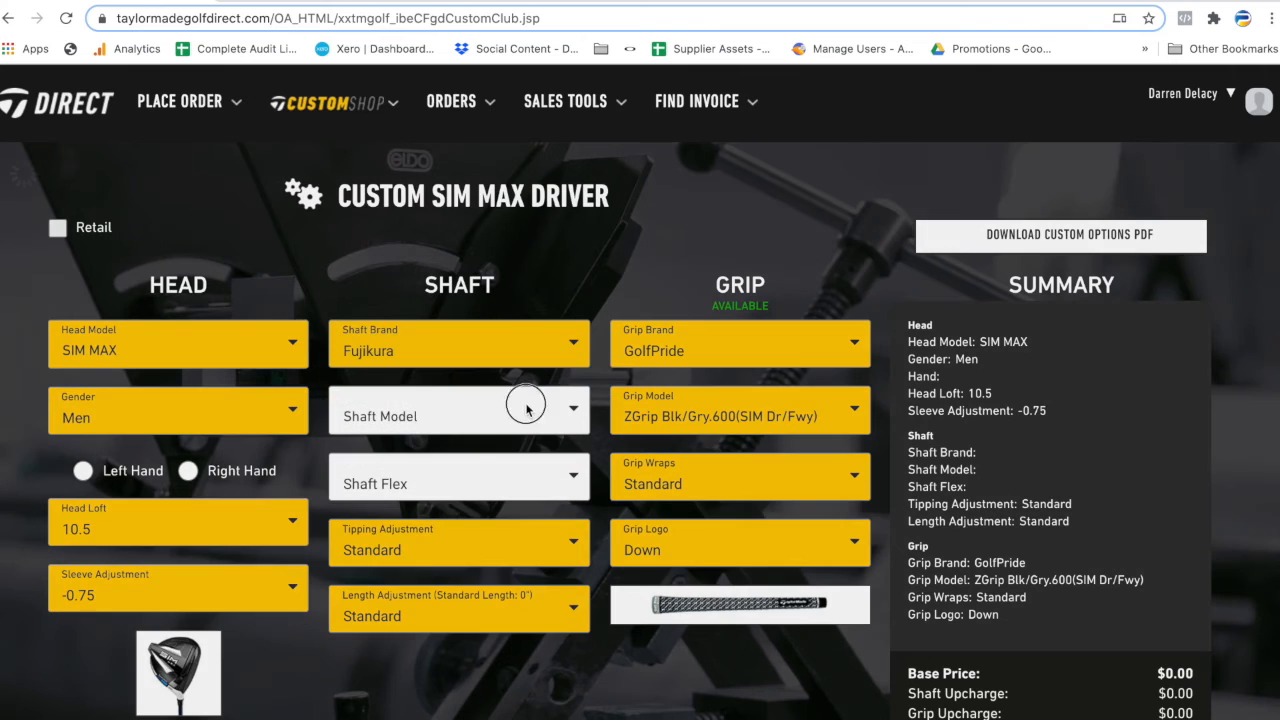
pyautogui.click(458, 416)
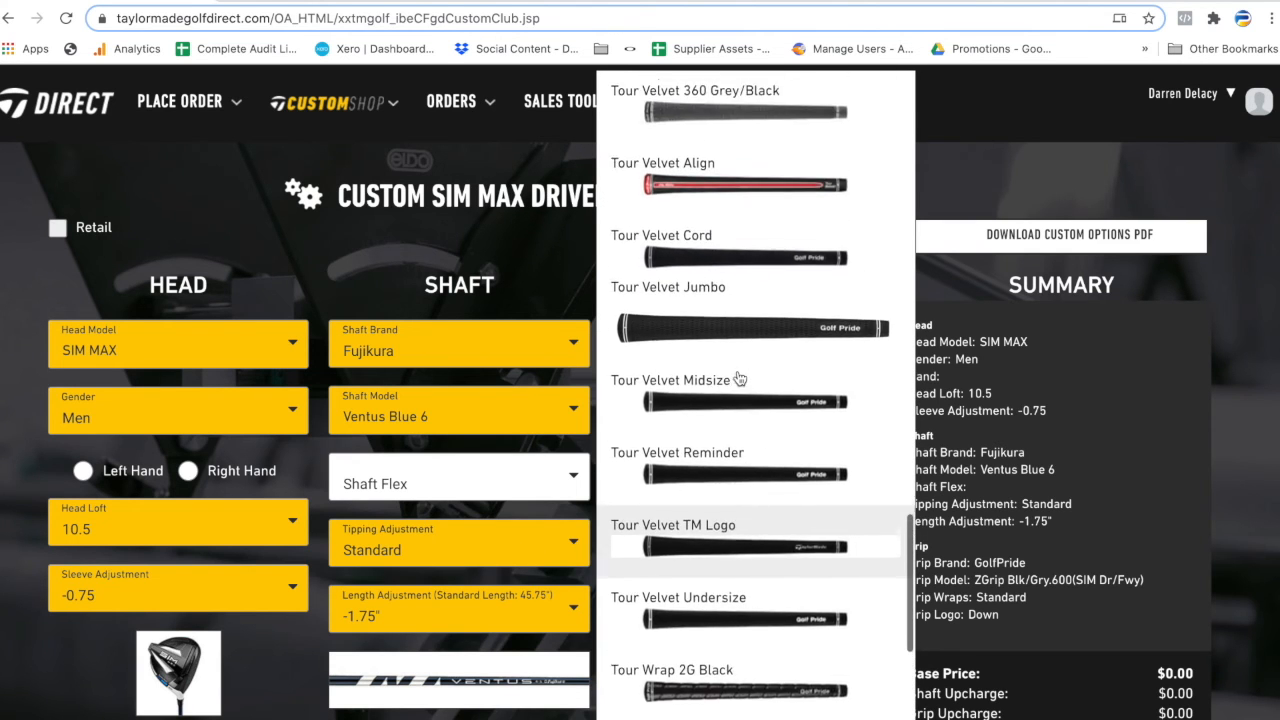
# Pick the Tour Velvet Cord grip with logo down and check the $10.00 order total.
pyautogui.scroll(-3)
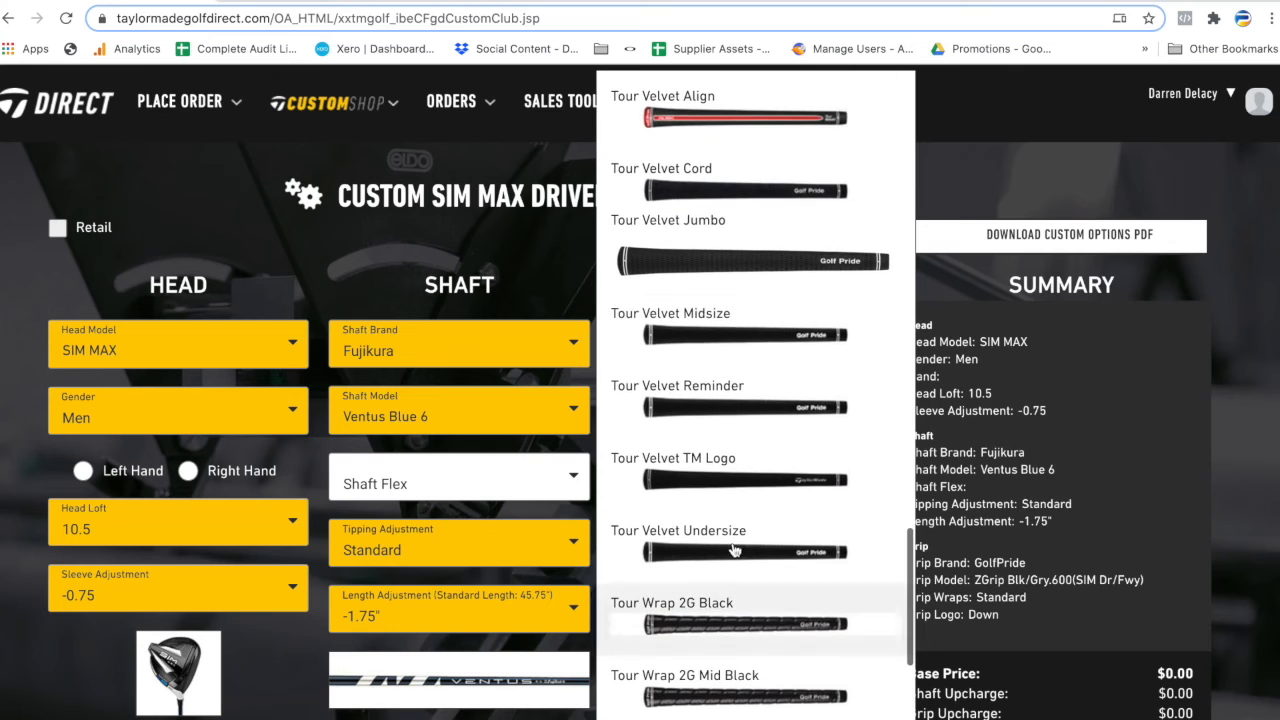
pyautogui.click(750, 188)
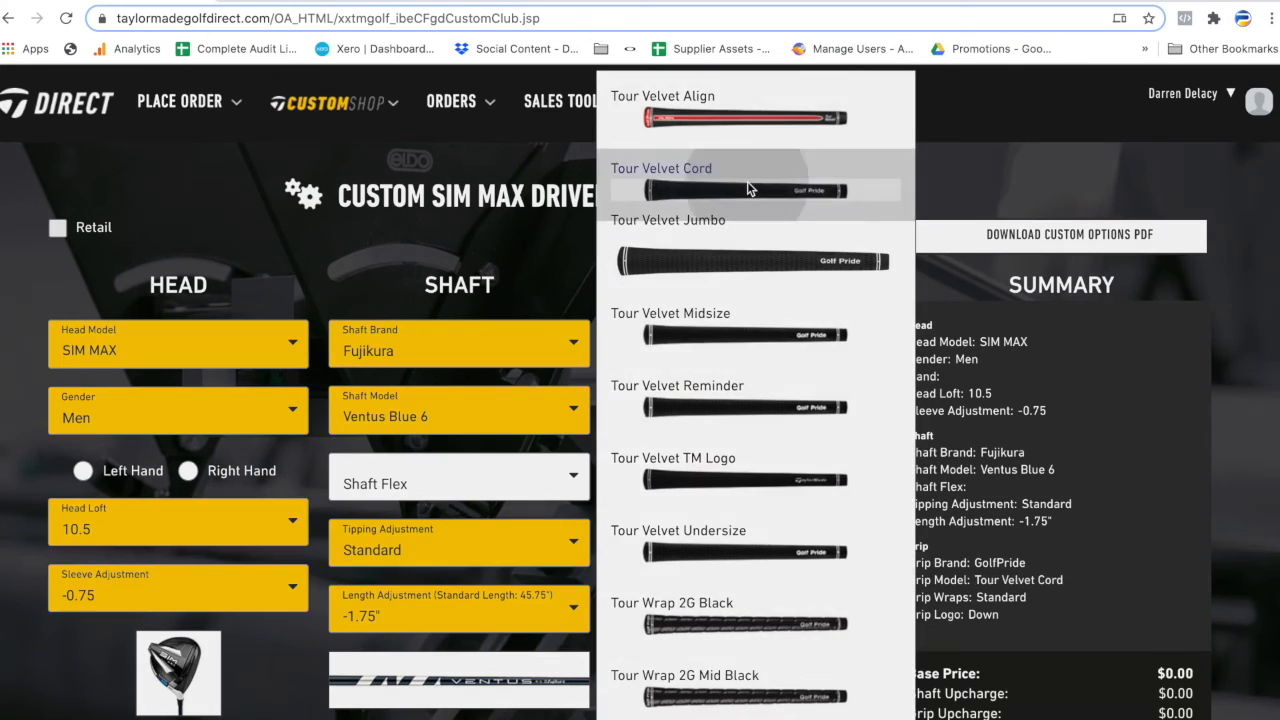
pyautogui.click(661, 168)
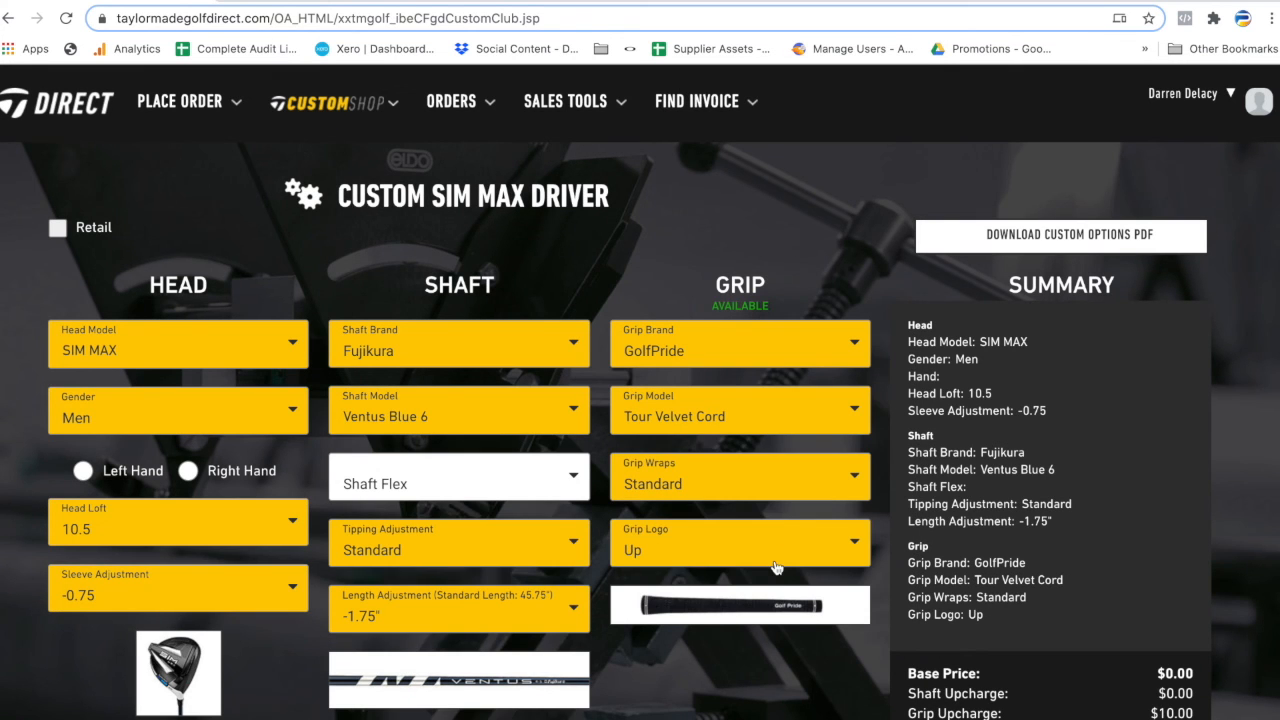
pyautogui.click(739, 543)
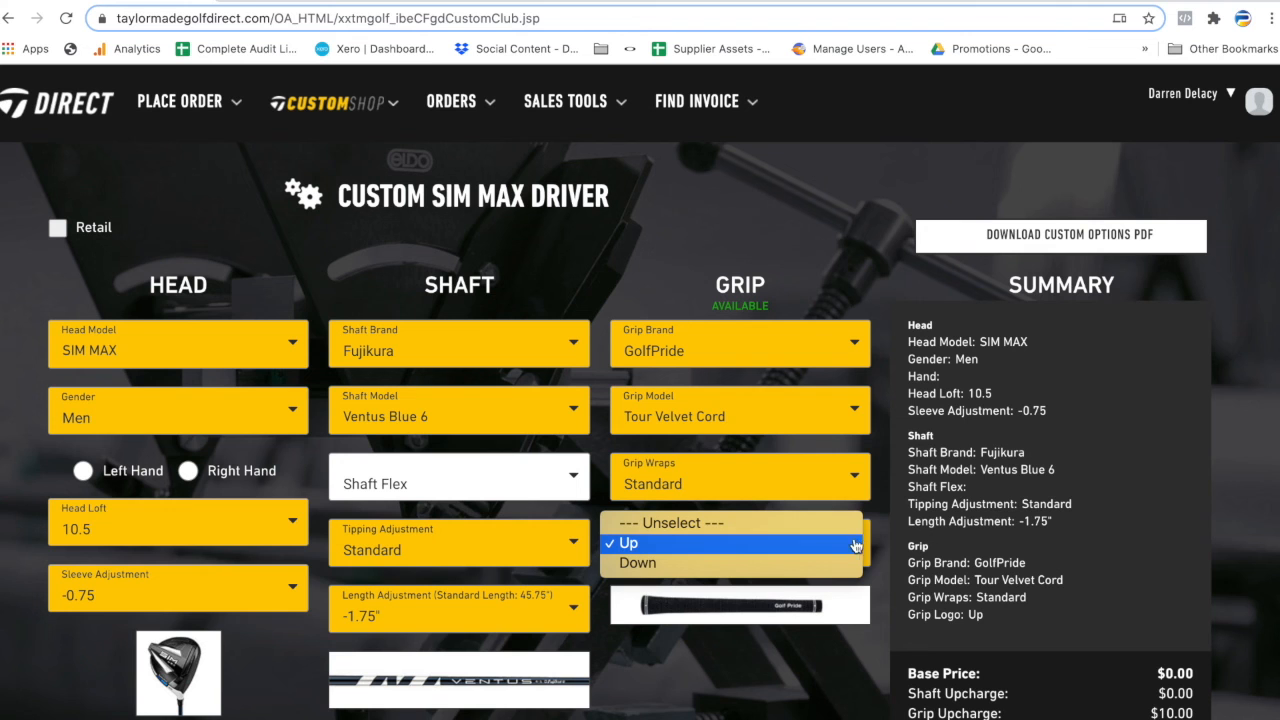
pyautogui.click(635, 563)
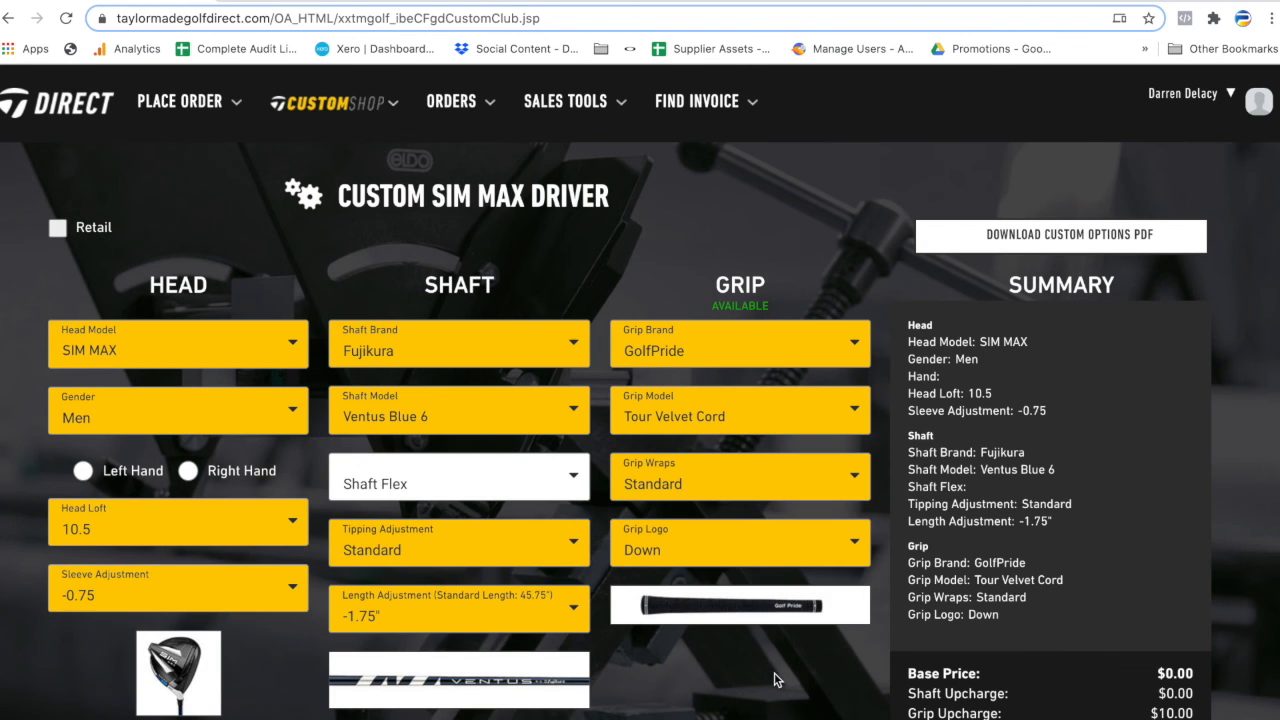
pyautogui.scroll(-3)
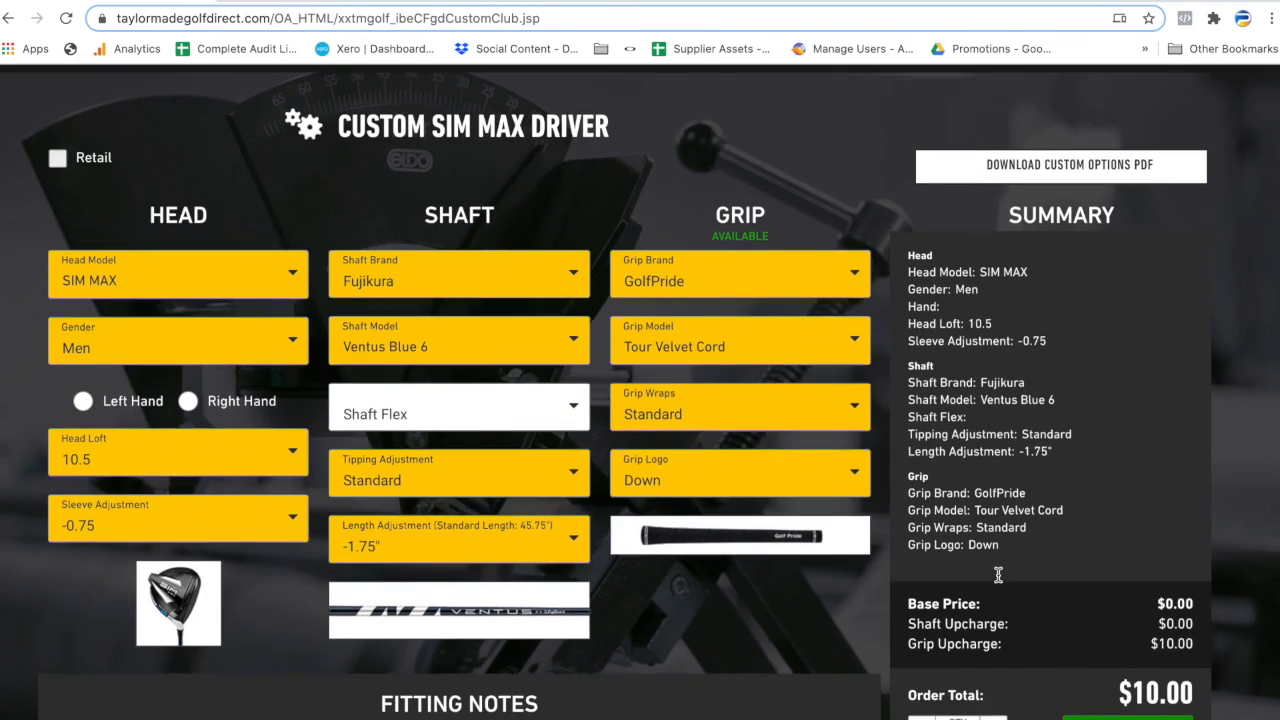